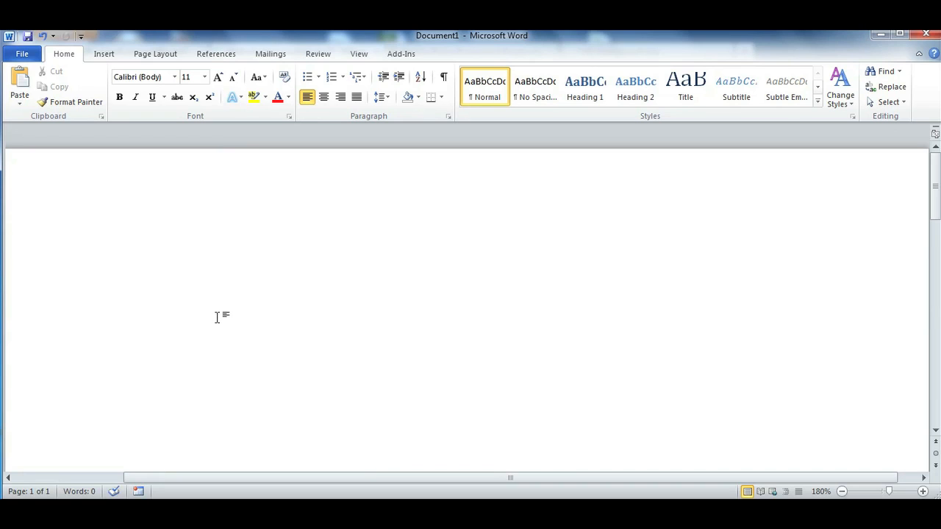
mouse_move(215, 332)
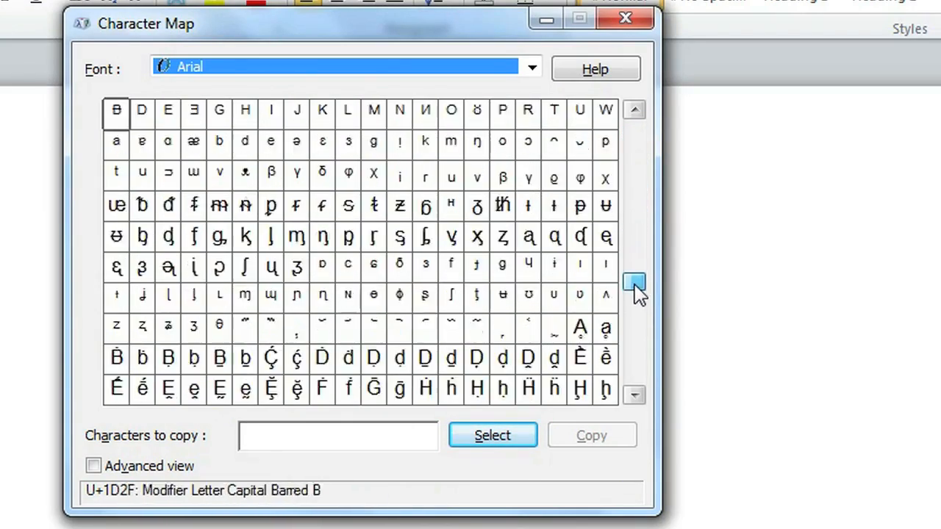
Step: Page the Arial character grid down to the arrows and mathematical operators
click(634, 286)
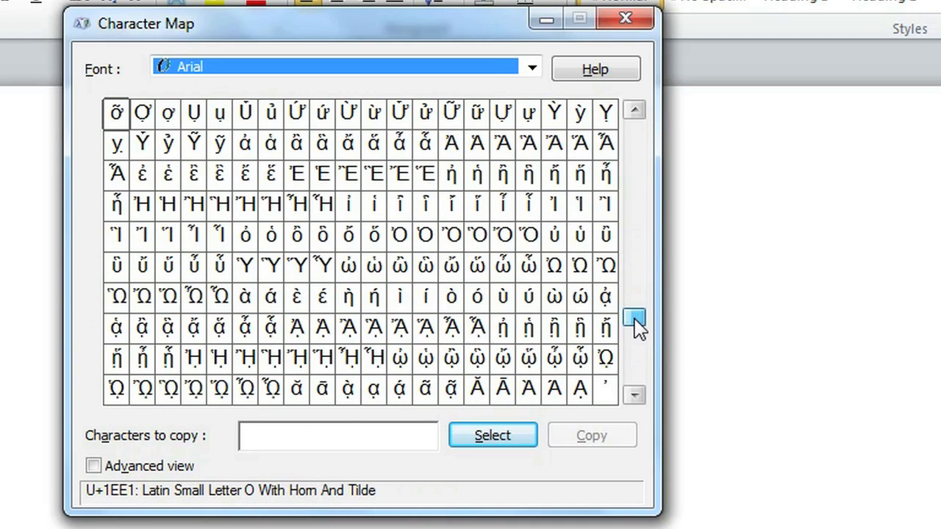
click(634, 332)
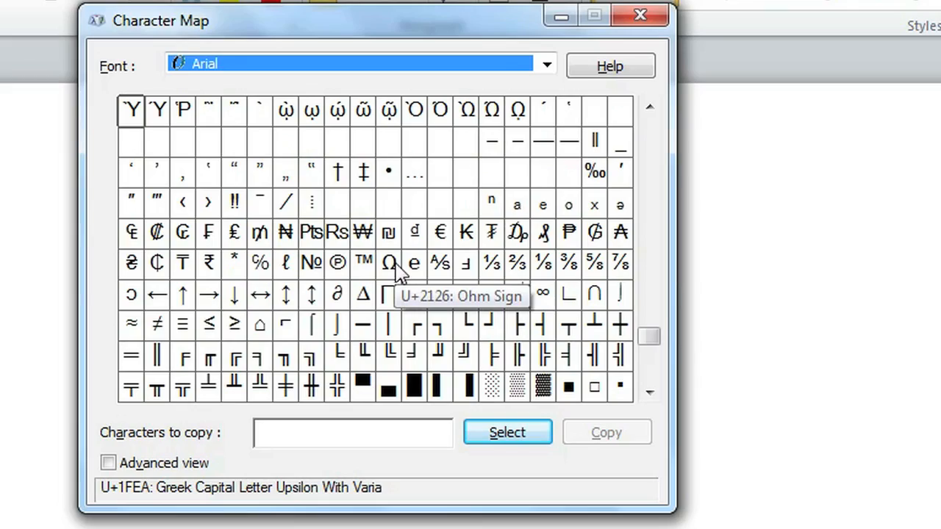
mouse_move(272, 301)
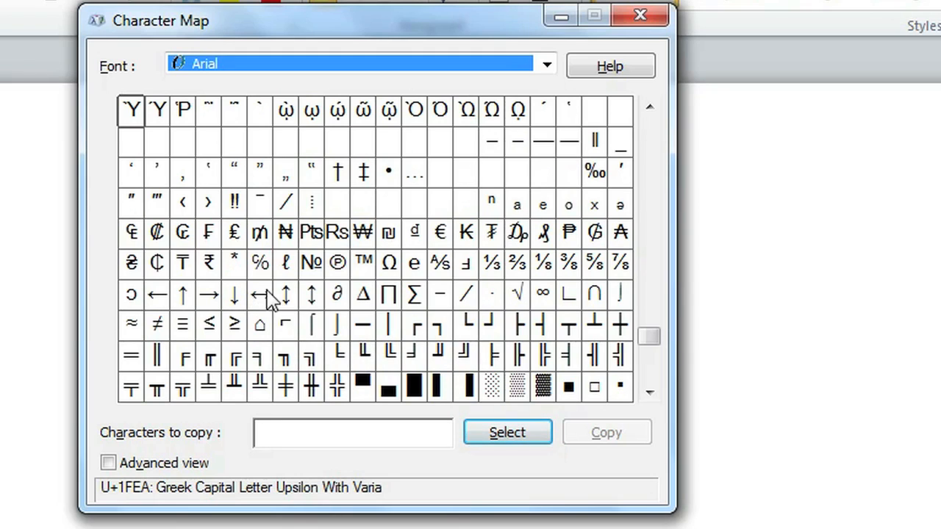
mouse_move(507, 301)
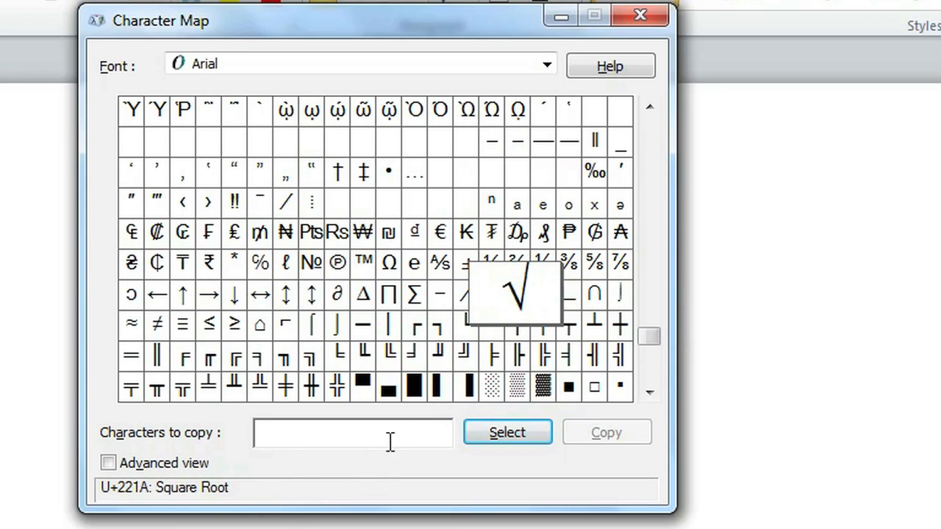
mouse_move(439, 404)
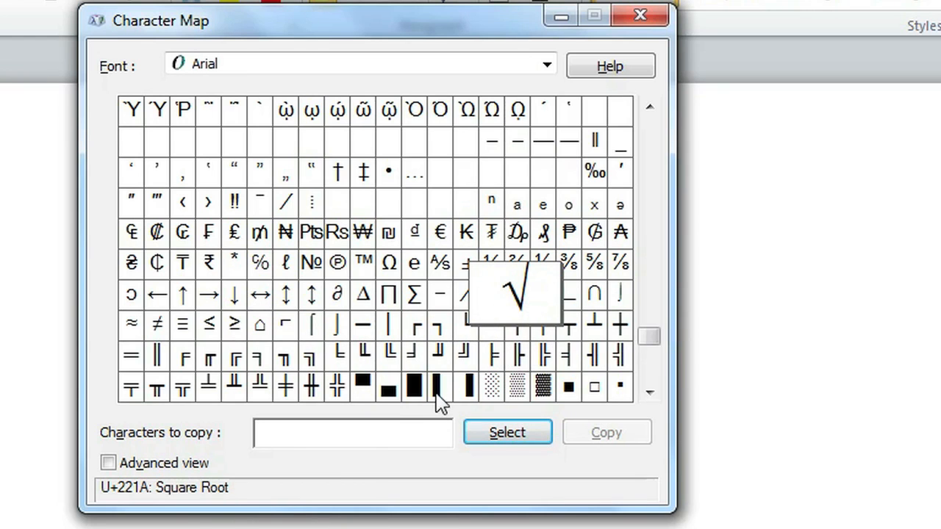
Step: Copy the square root sign from Character Map and paste it into the Word document
click(507, 431)
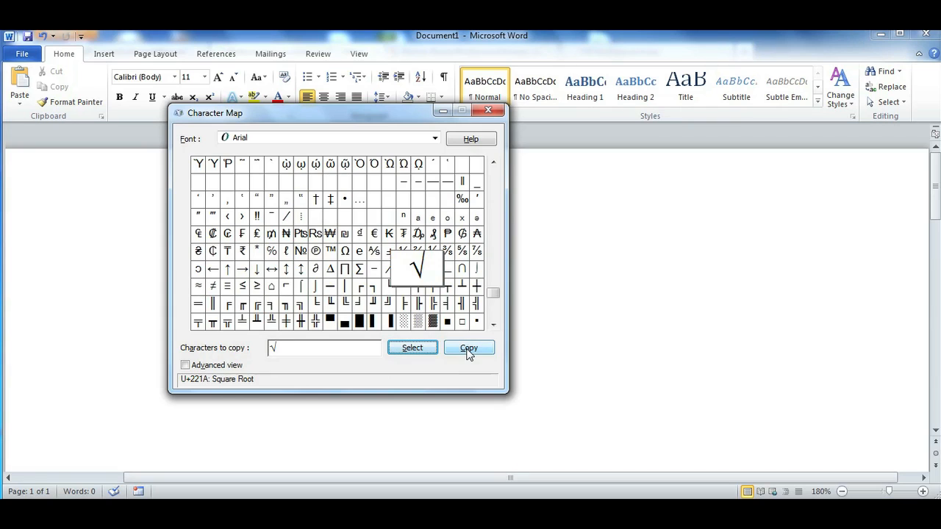
click(468, 348)
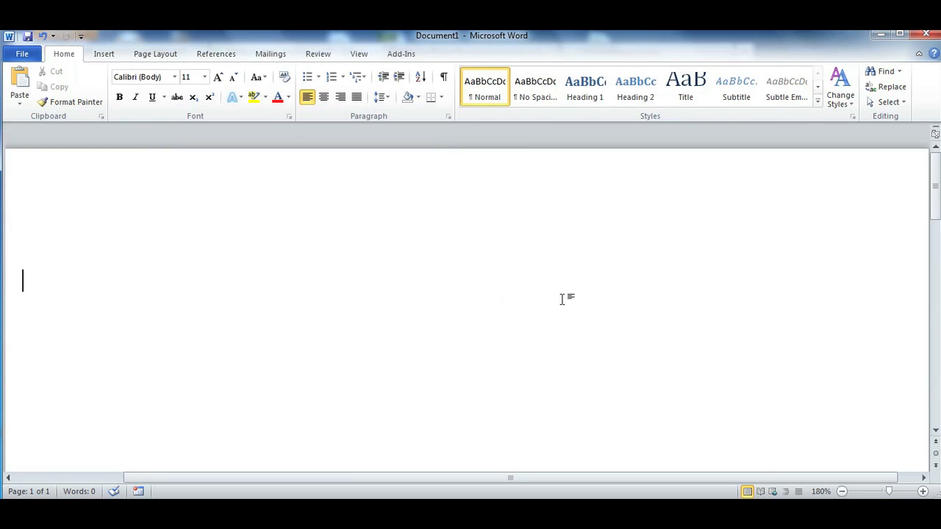
key(ctrl+v)
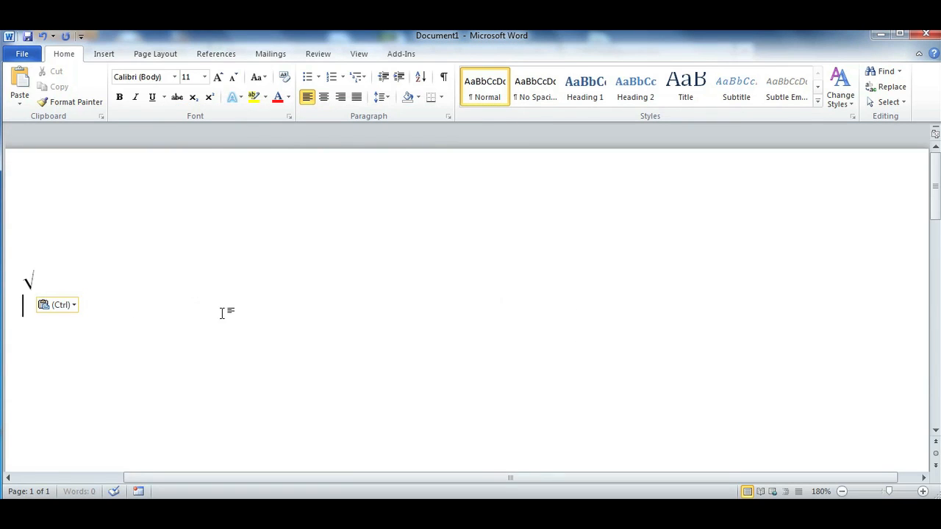